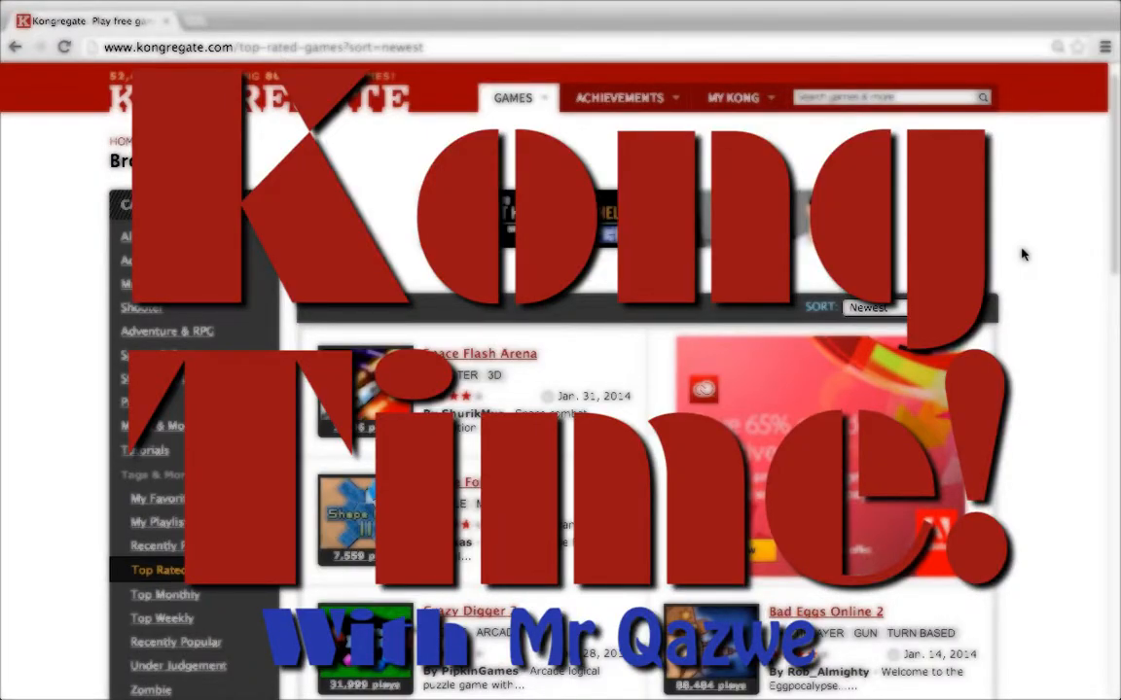
{"action": "mouse_move", "coordinate": [1036, 257]}
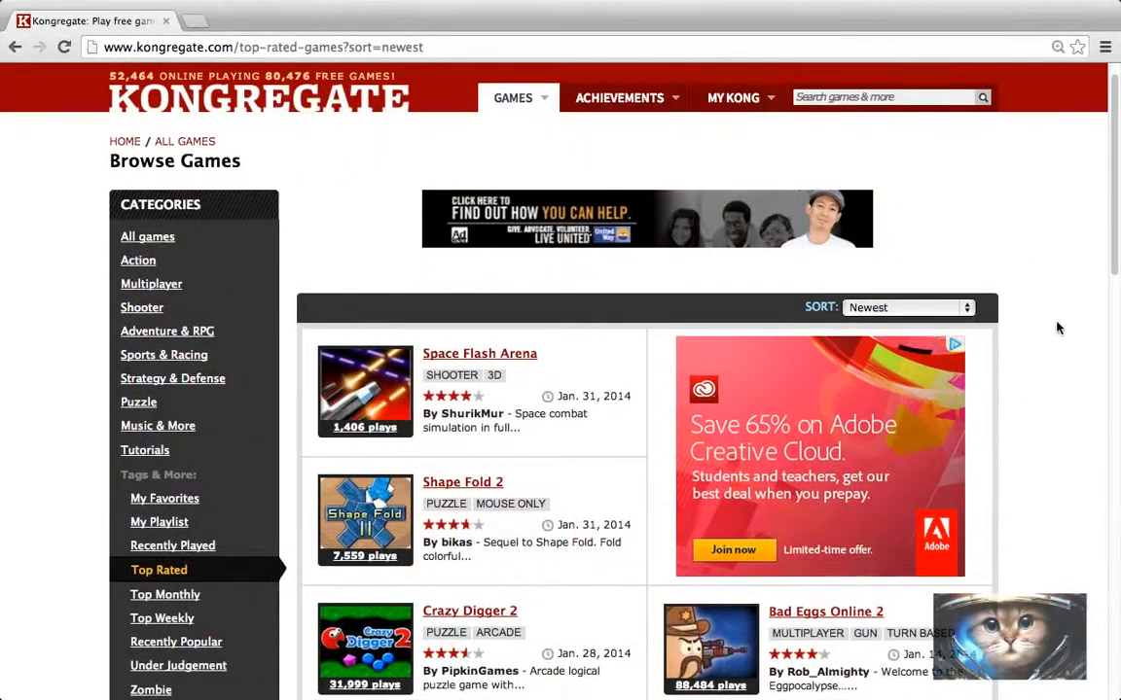
- Scroll to the Space Flash Arena listing and open its game page
{"action": "scroll", "scroll_direction": "down", "scroll_amount": 3}
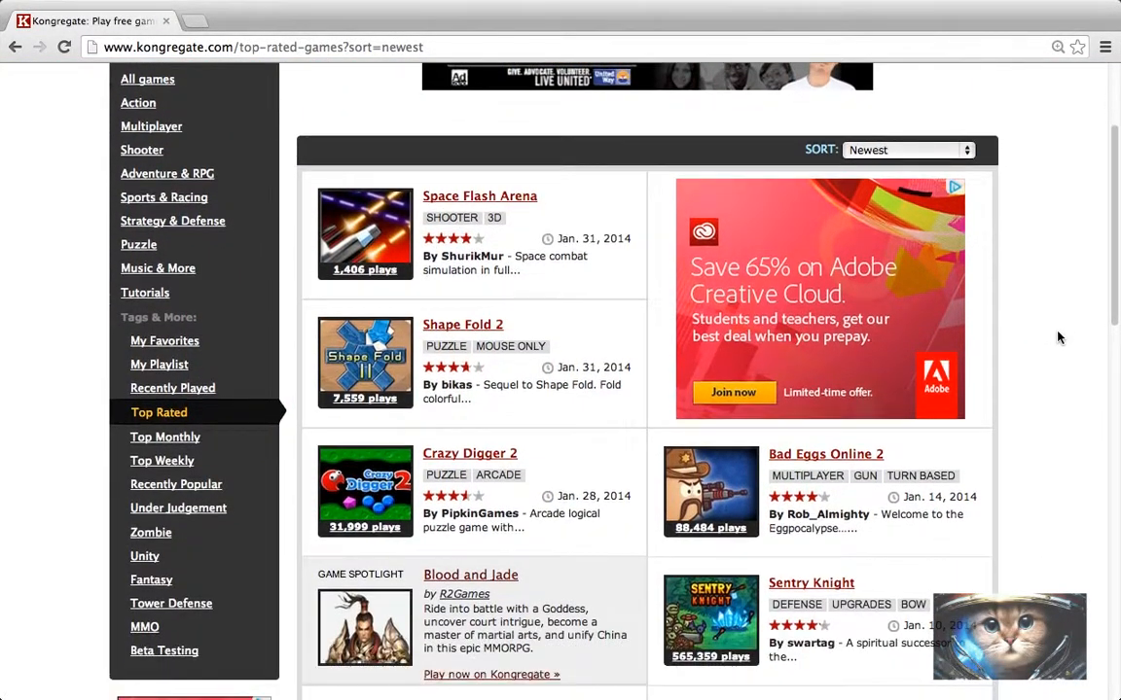
{"action": "scroll", "scroll_direction": "down", "scroll_amount": 3}
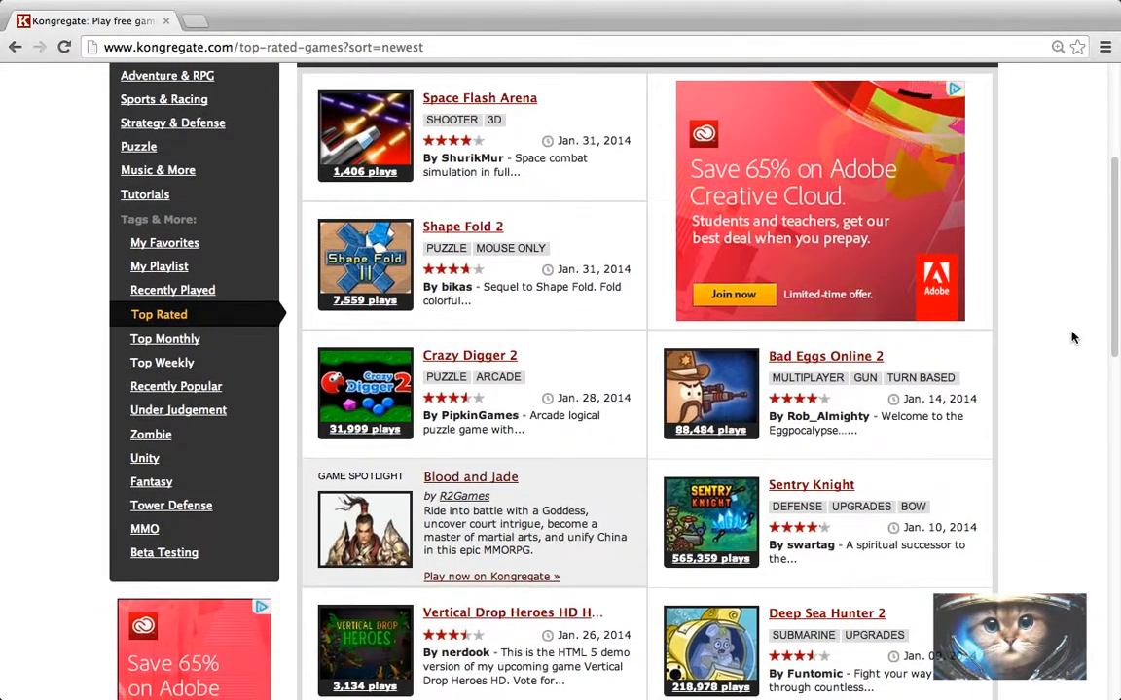
{"action": "mouse_move", "coordinate": [581, 109]}
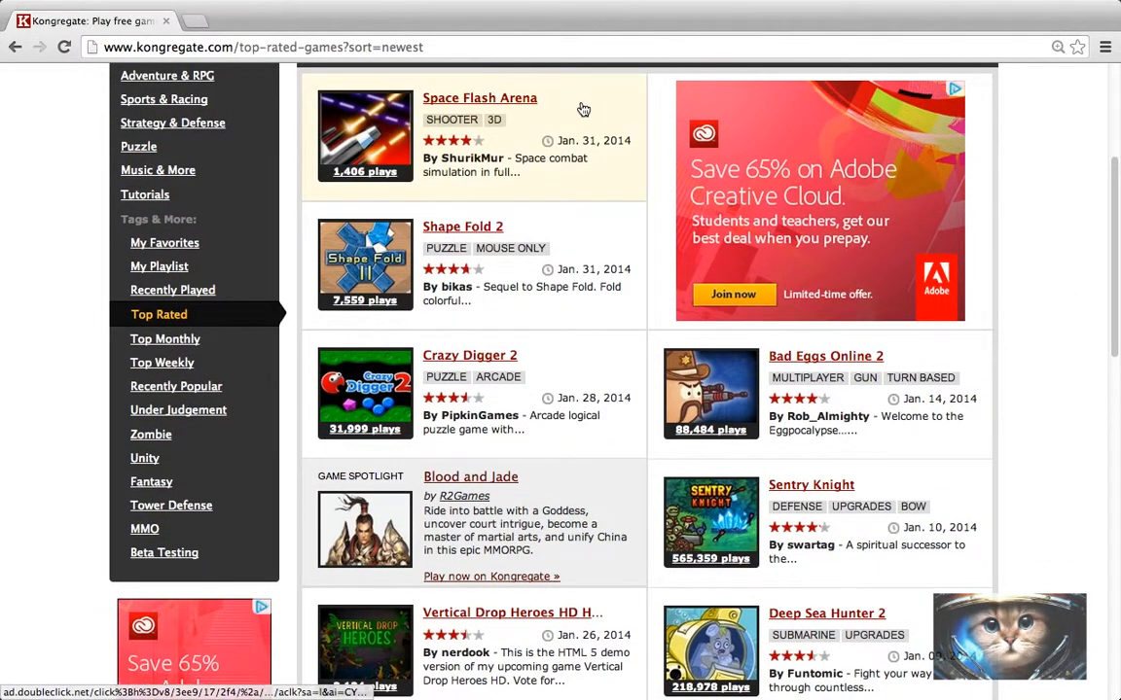
{"action": "left_click", "coordinate": [480, 98]}
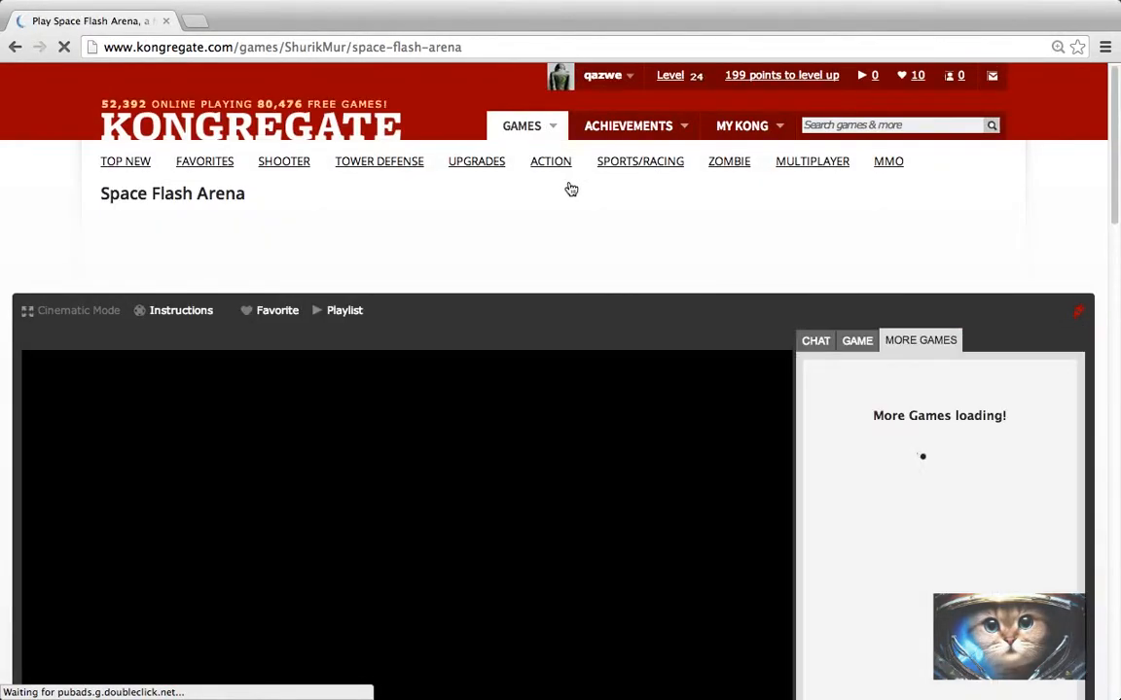
- Scroll down to the game and close the pre-game ad so it loads
{"action": "scroll", "scroll_direction": "down", "scroll_amount": 3}
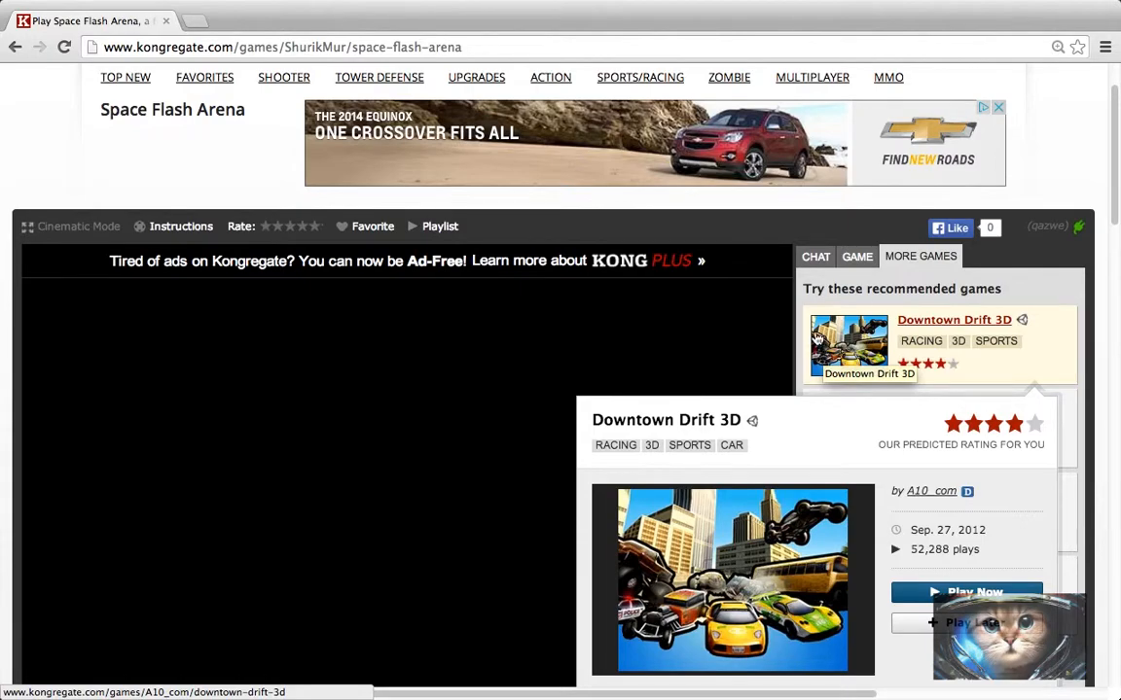
{"action": "scroll", "scroll_direction": "down", "scroll_amount": 3}
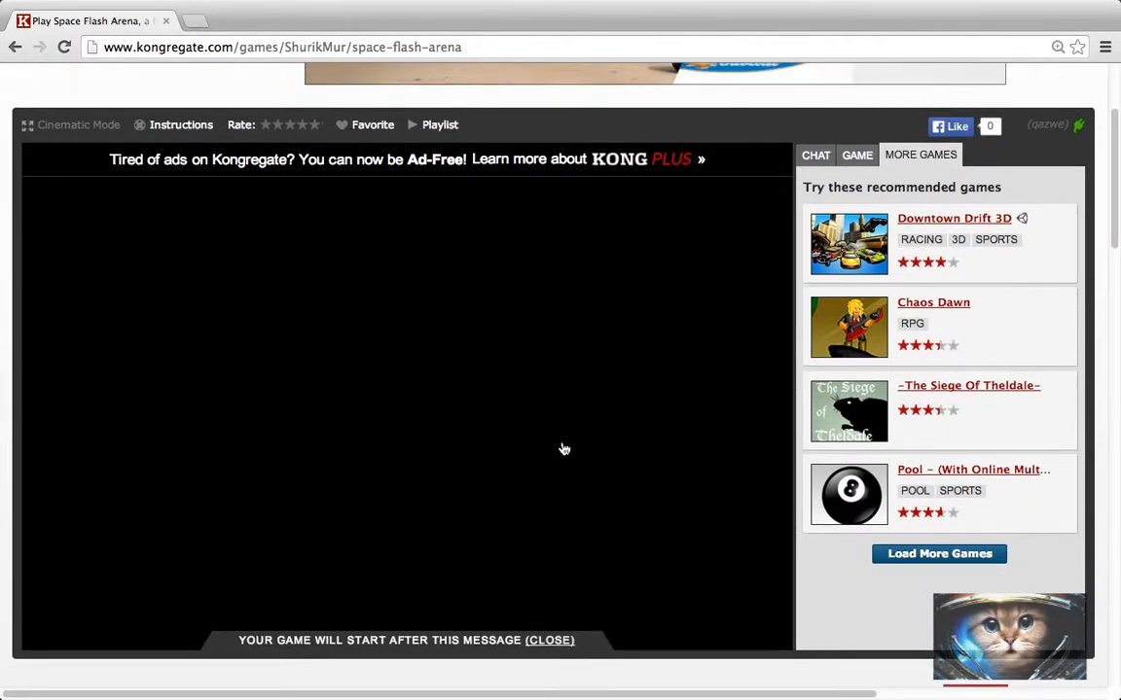
{"action": "left_click", "coordinate": [551, 641]}
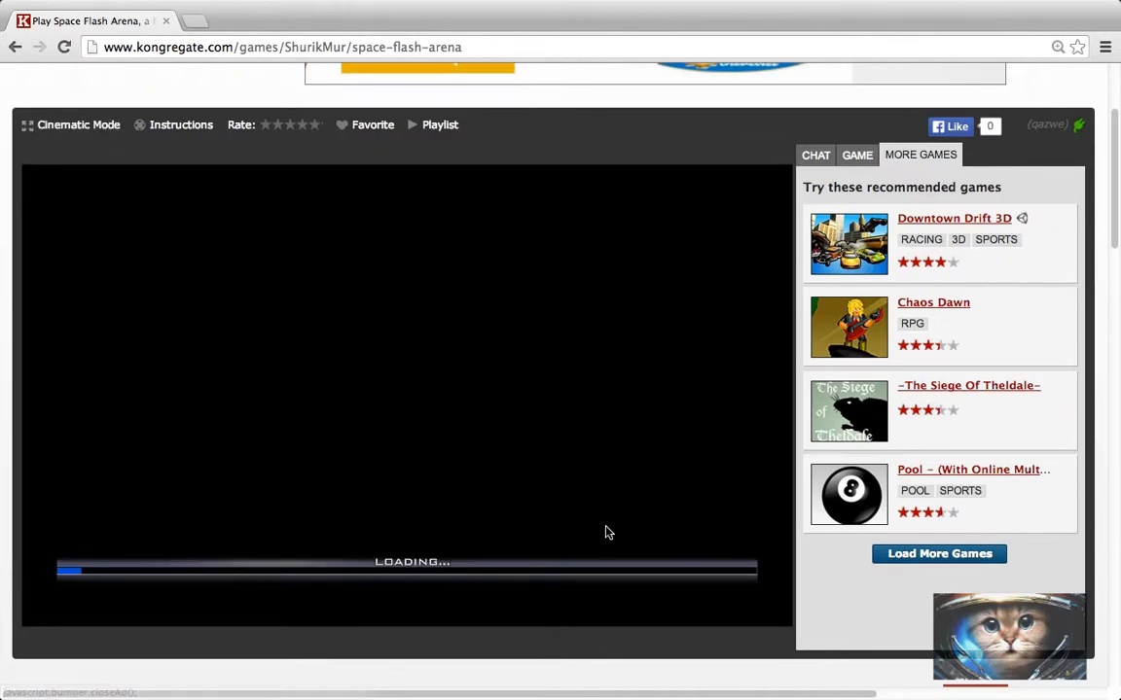
- Show the game's description and controls, then start Space Flash Arena
{"action": "left_click", "coordinate": [856, 155]}
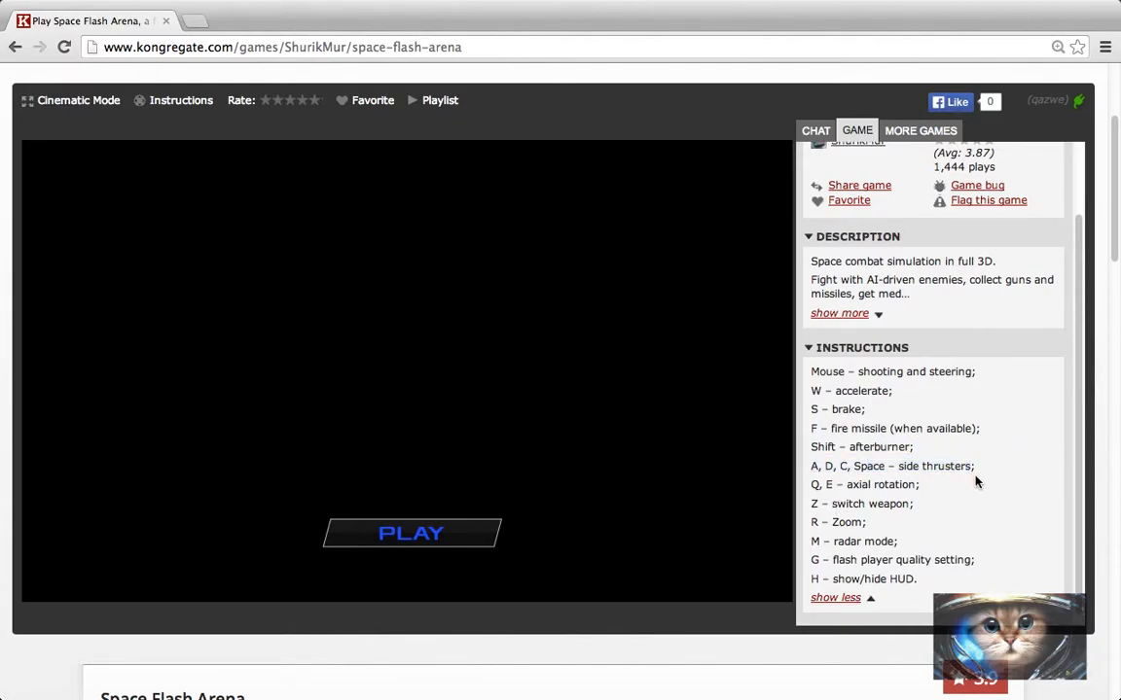
{"action": "mouse_move", "coordinate": [897, 492]}
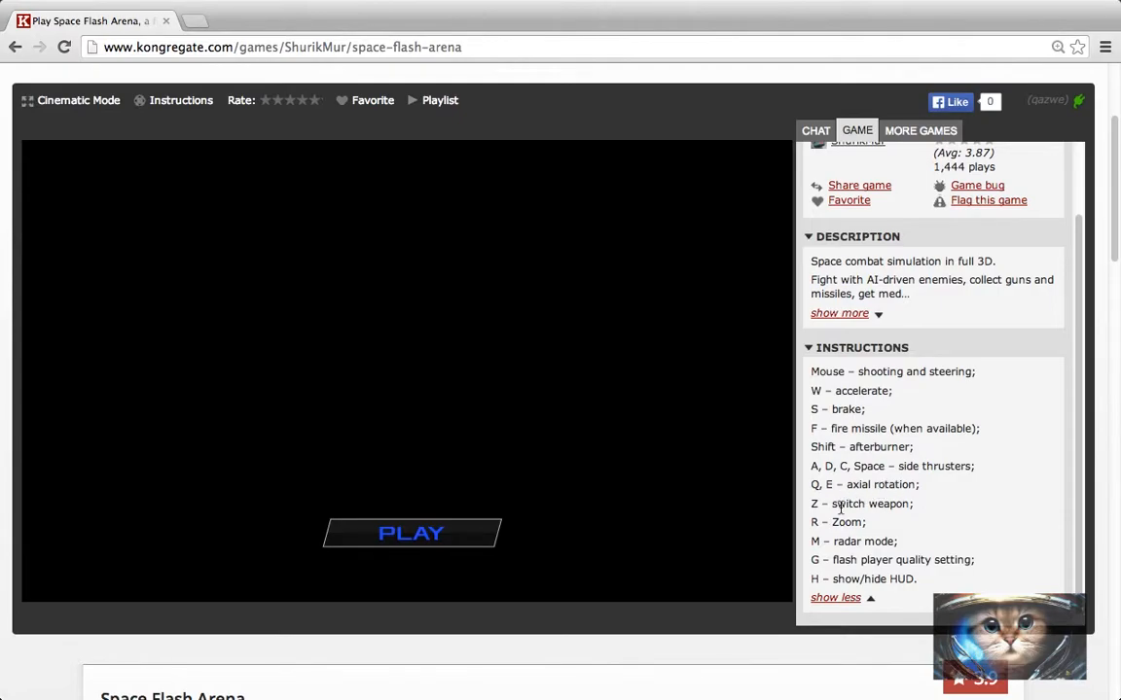
{"action": "left_click", "coordinate": [410, 533]}
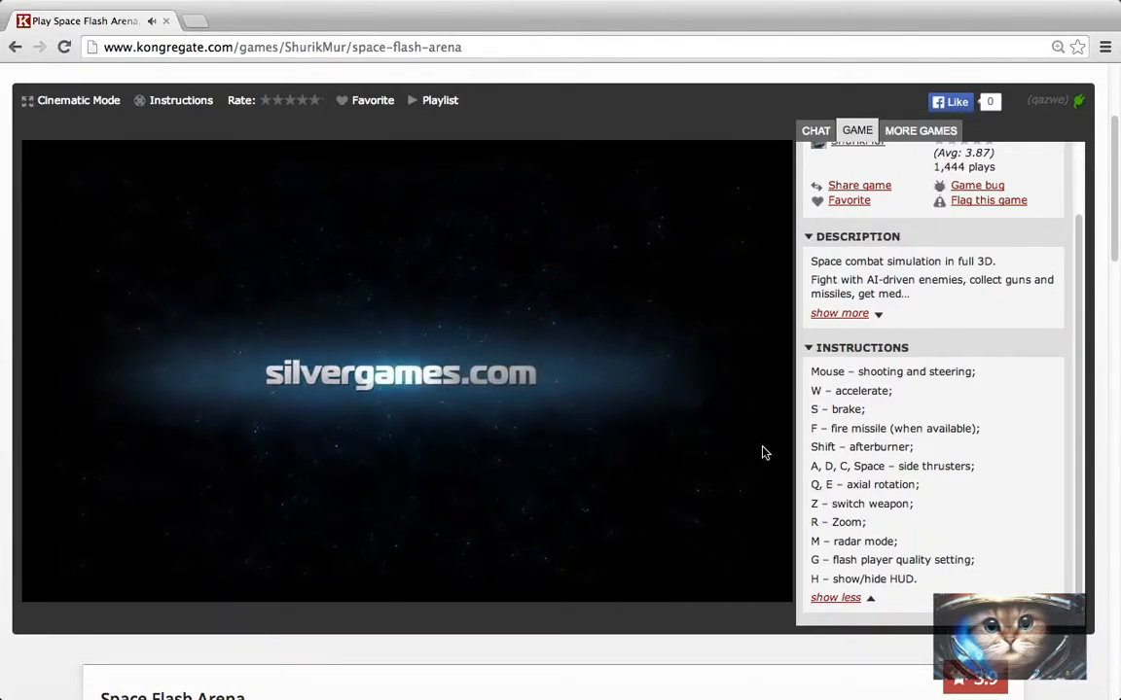
{"action": "mouse_move", "coordinate": [769, 452]}
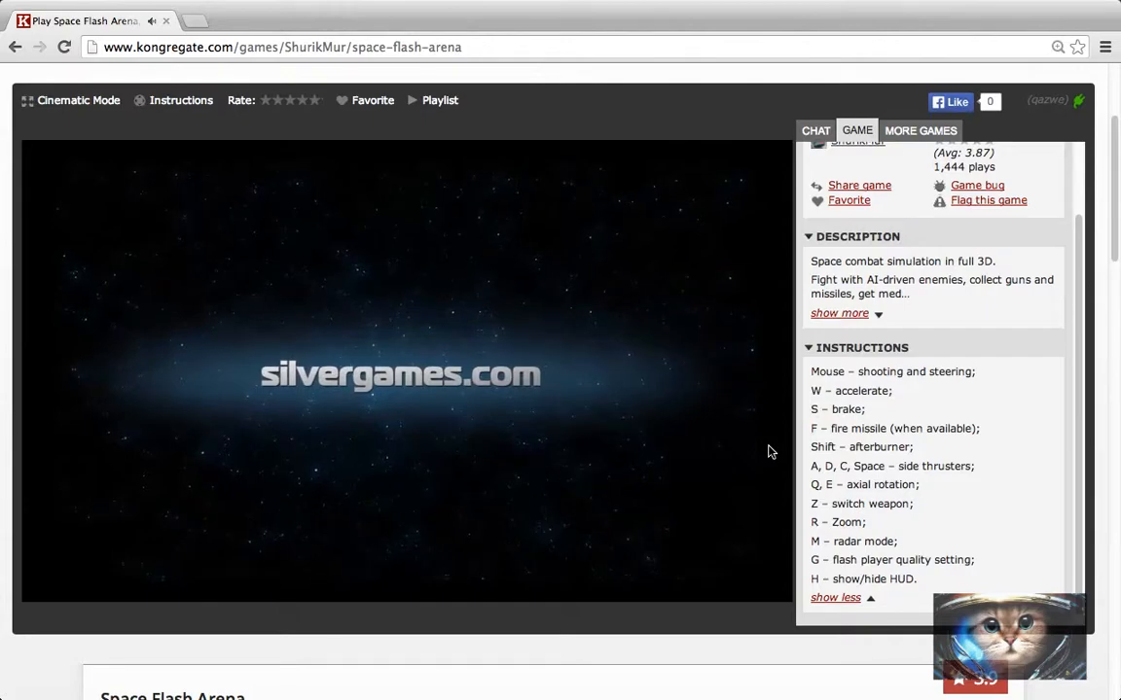
{"action": "mouse_move", "coordinate": [873, 528]}
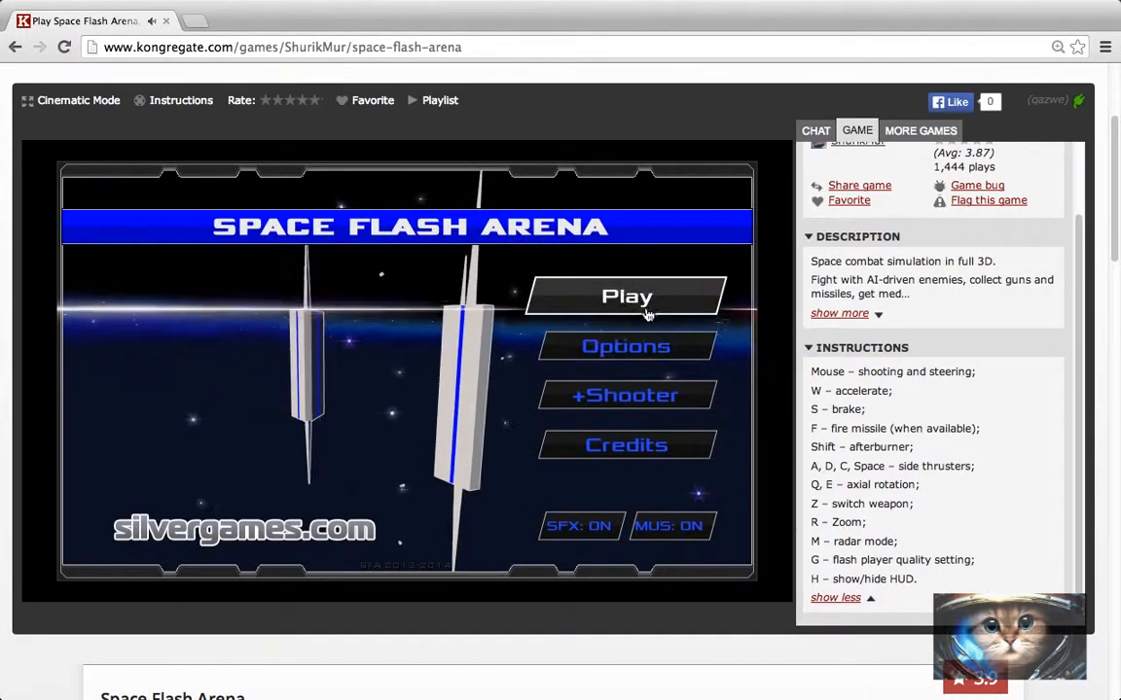
- Launch a match with default setup: 2 enemies, Normal, 40 kills, Refueling base
{"action": "left_click", "coordinate": [627, 296]}
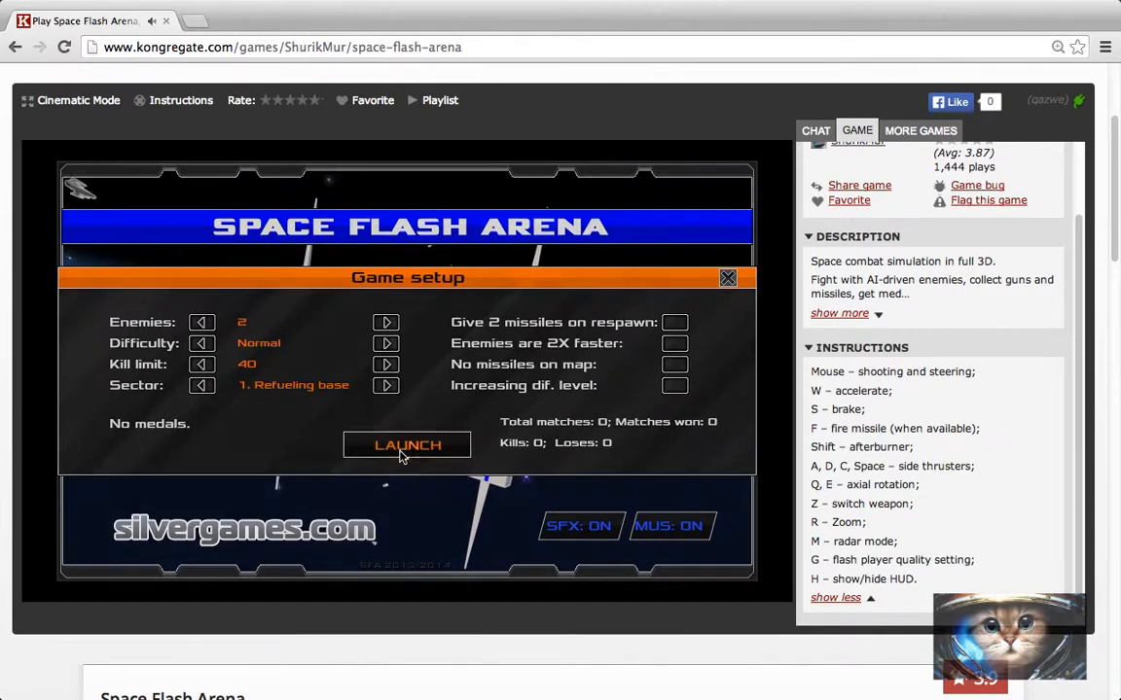
{"action": "left_click", "coordinate": [406, 445]}
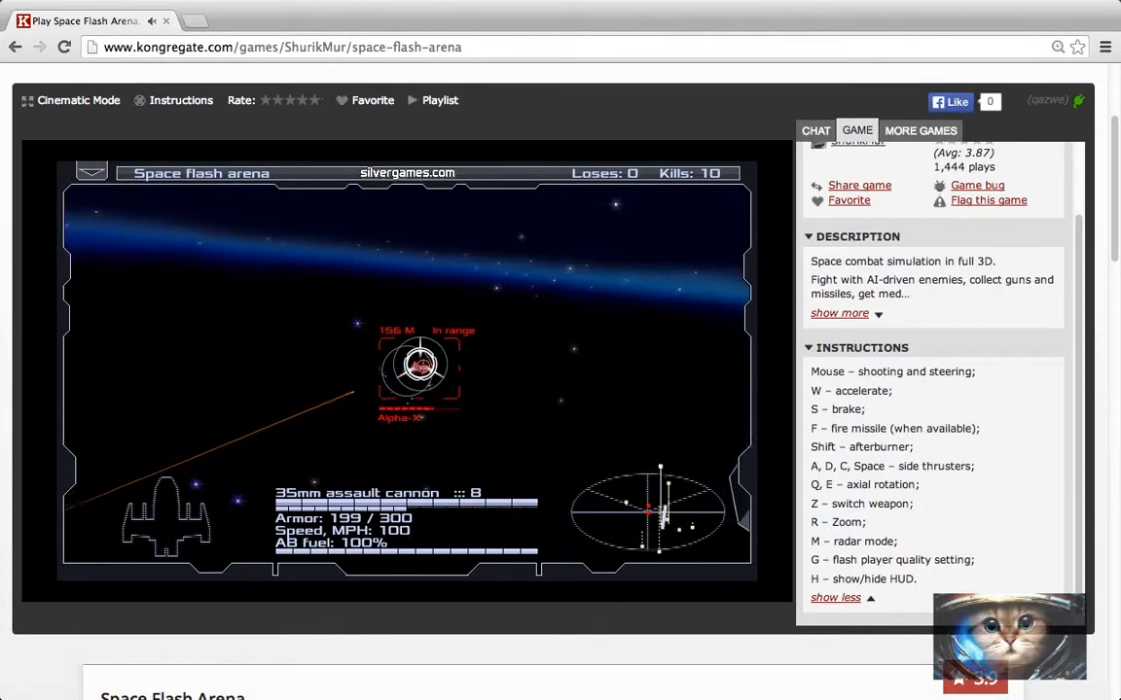
- Shoot enemy ships and switch weapons until reaching 40 kills for first place
{"action": "left_click", "coordinate": [421, 368]}
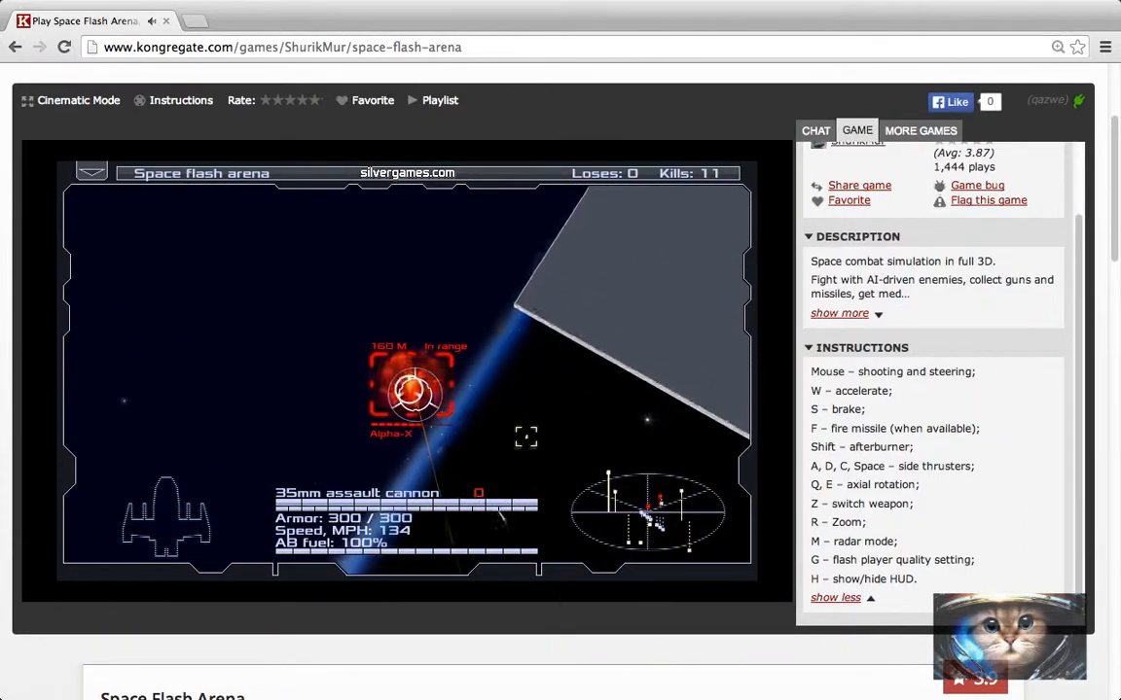
{"action": "key", "text": "z"}
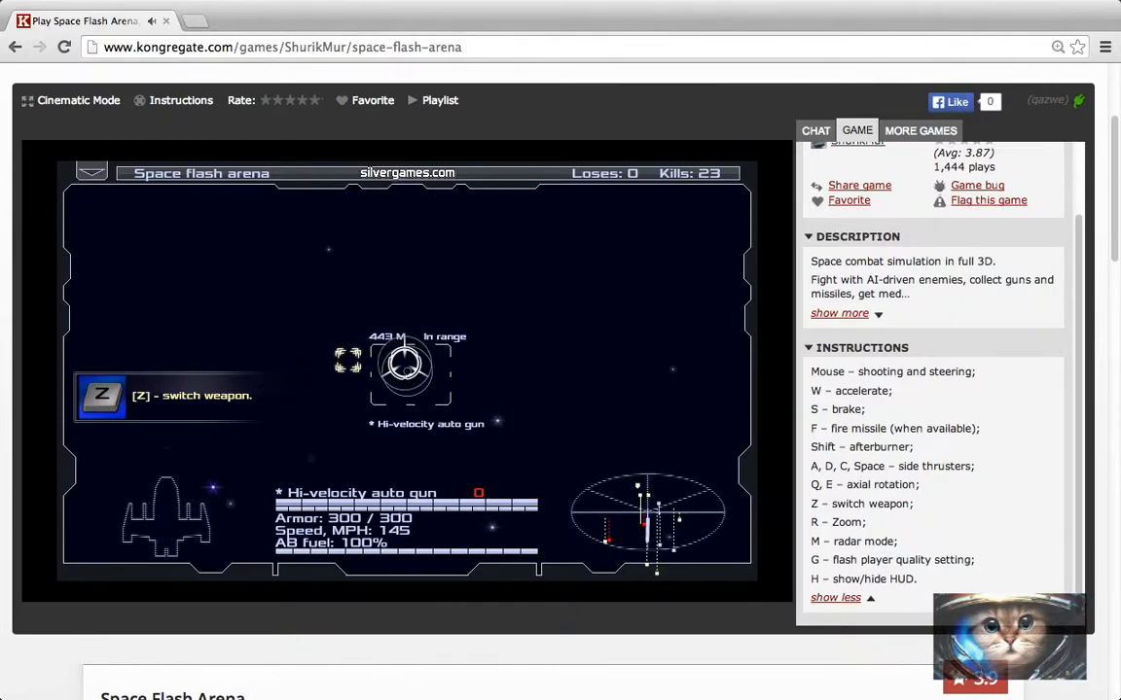
{"action": "key", "text": "z"}
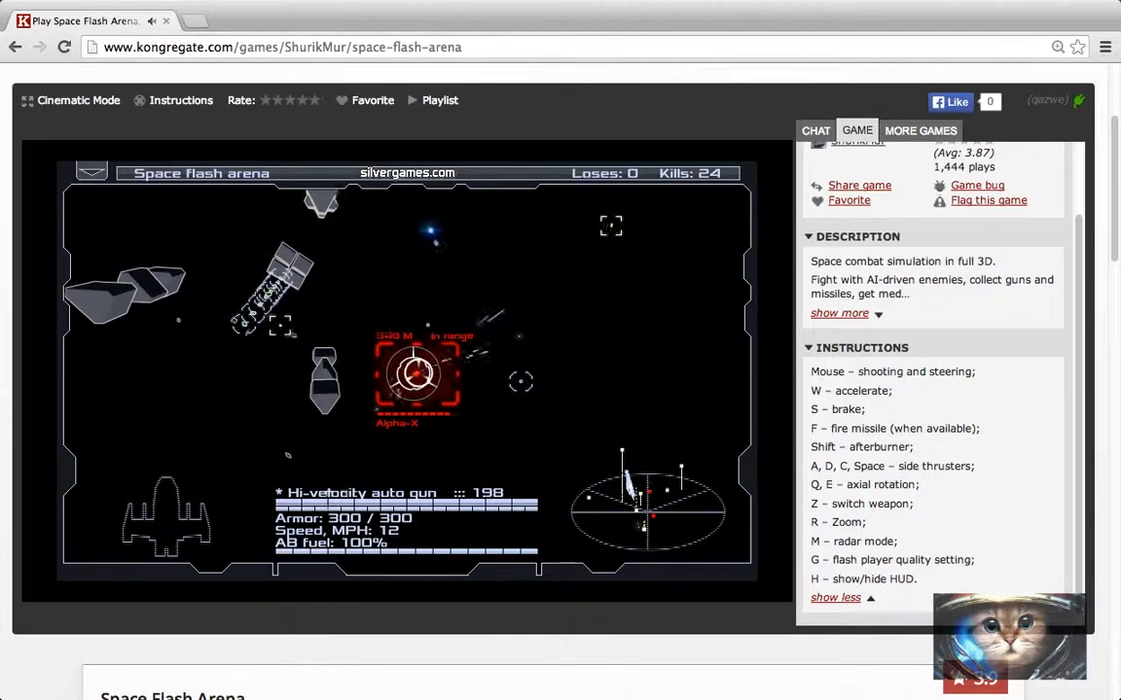
{"action": "key", "text": "z"}
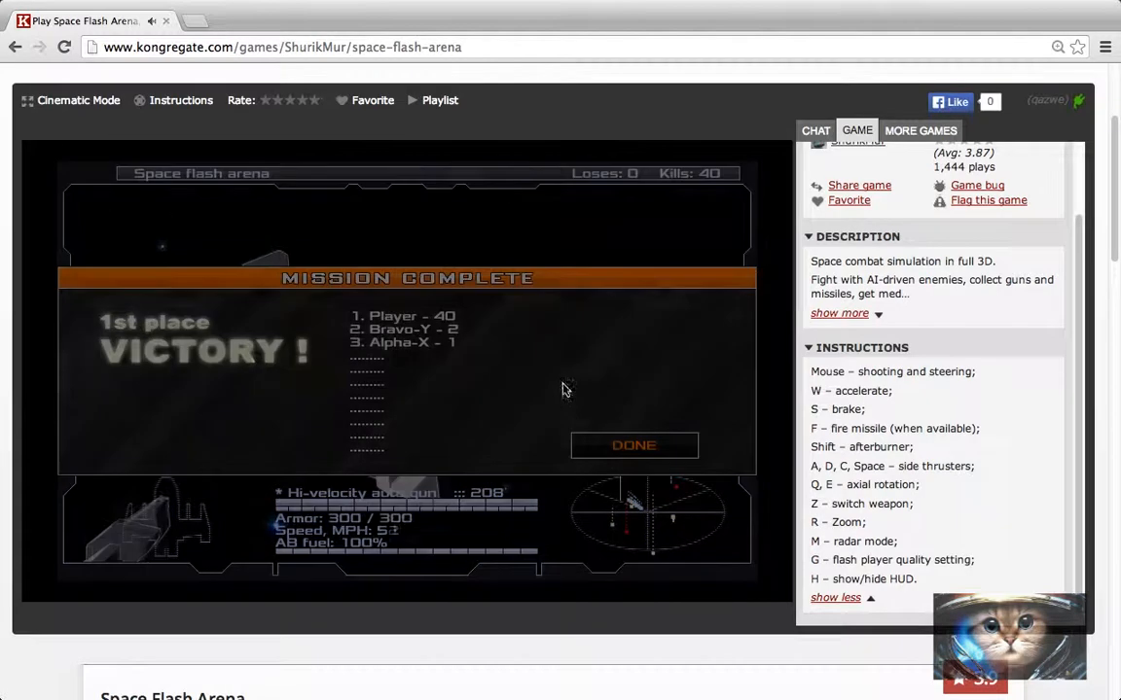
- Dismiss the Mission Complete results and open Game setup for a new match
{"action": "left_click", "coordinate": [633, 446]}
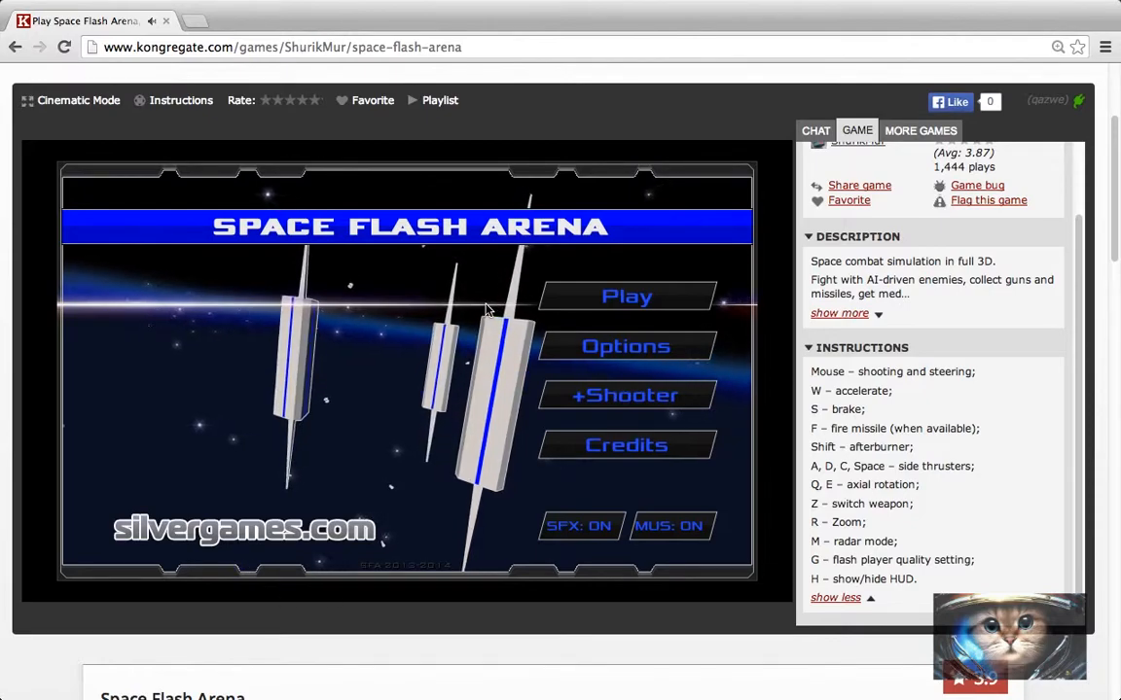
{"action": "left_click", "coordinate": [627, 296]}
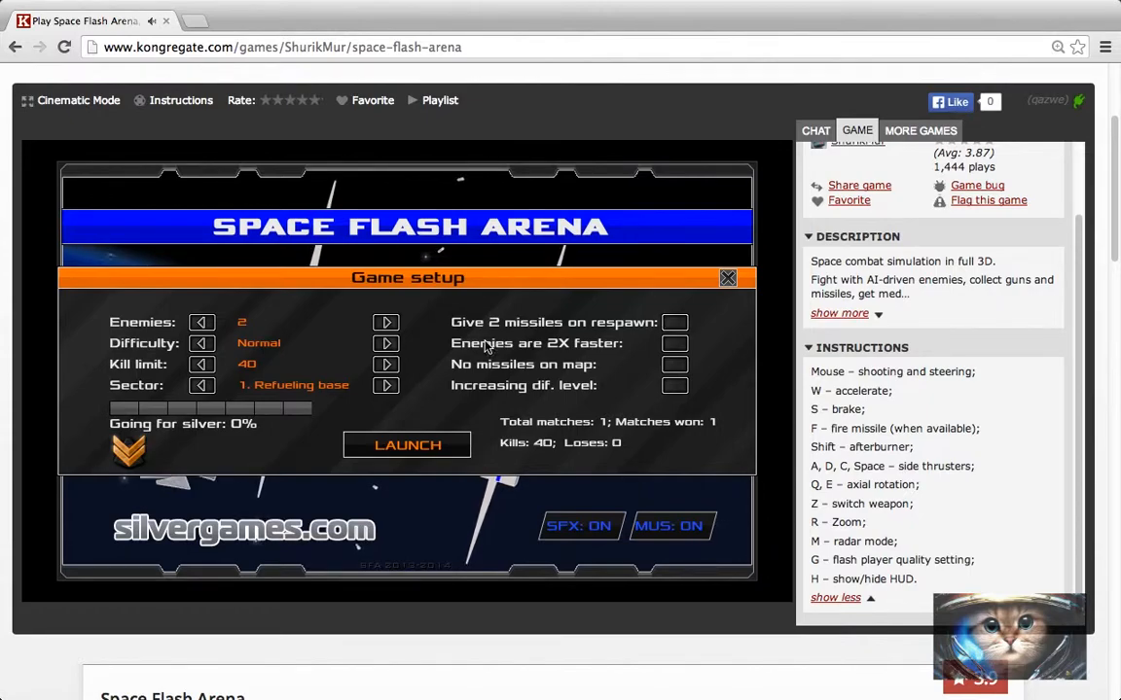
- Launch a match with 10 enemies, Normal difficulty, kill limit 10, in C.A.N.N.O.N. pit
{"action": "left_click", "coordinate": [201, 363]}
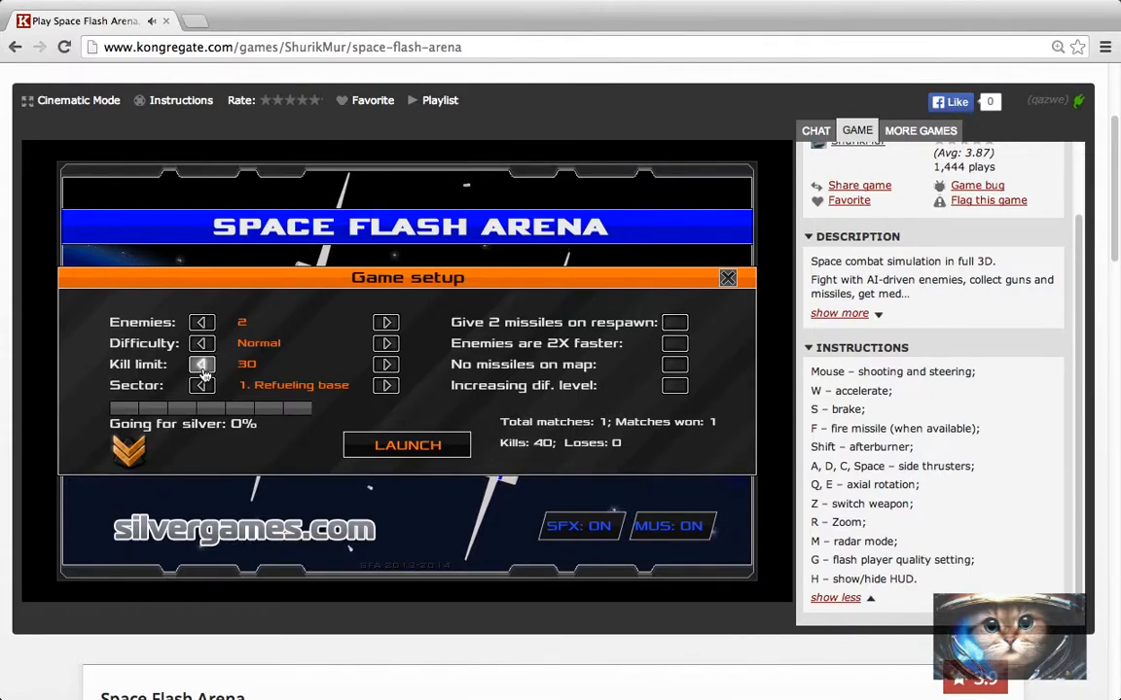
{"action": "left_click", "coordinate": [201, 364]}
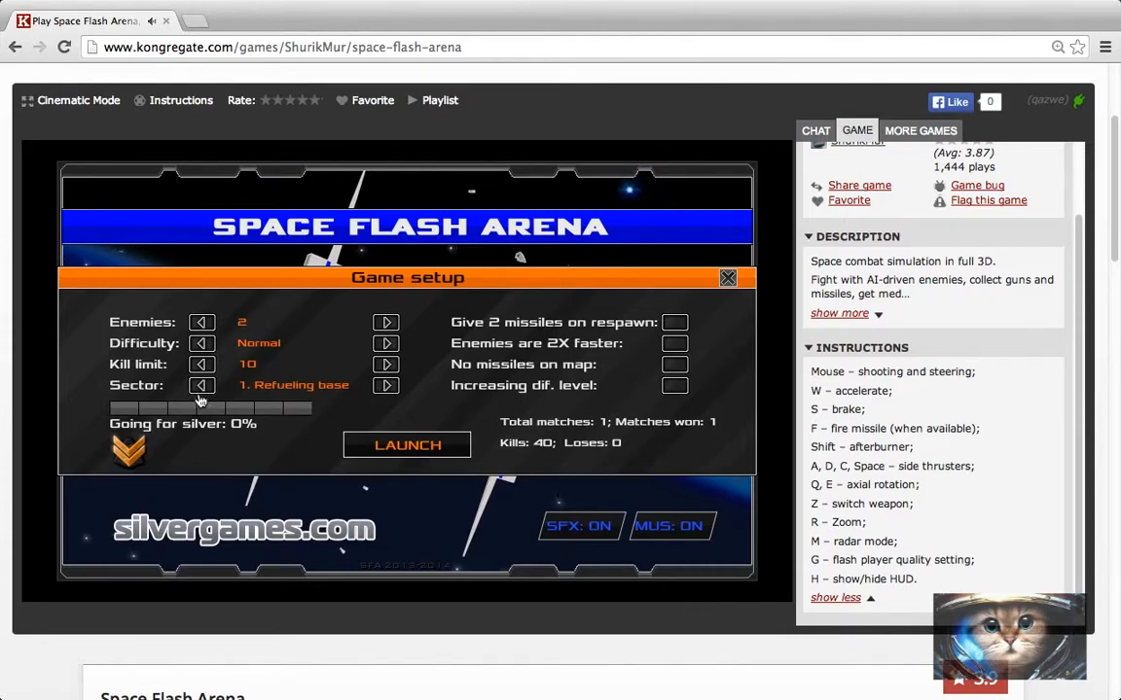
{"action": "left_click", "coordinate": [201, 385]}
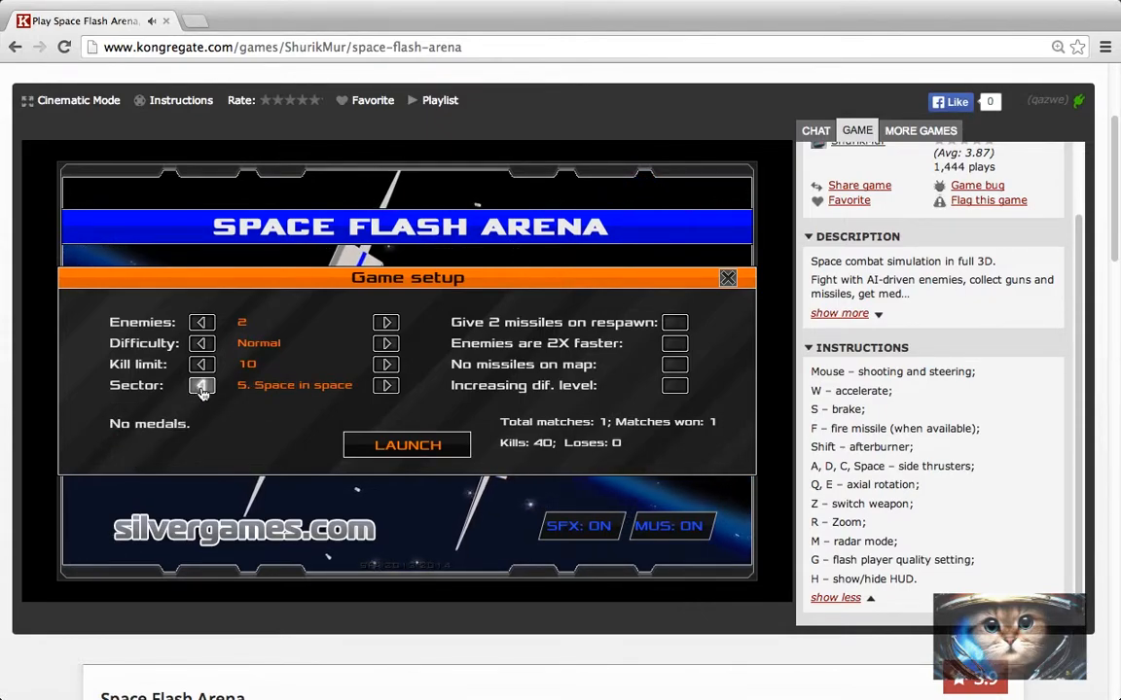
{"action": "left_click", "coordinate": [201, 386]}
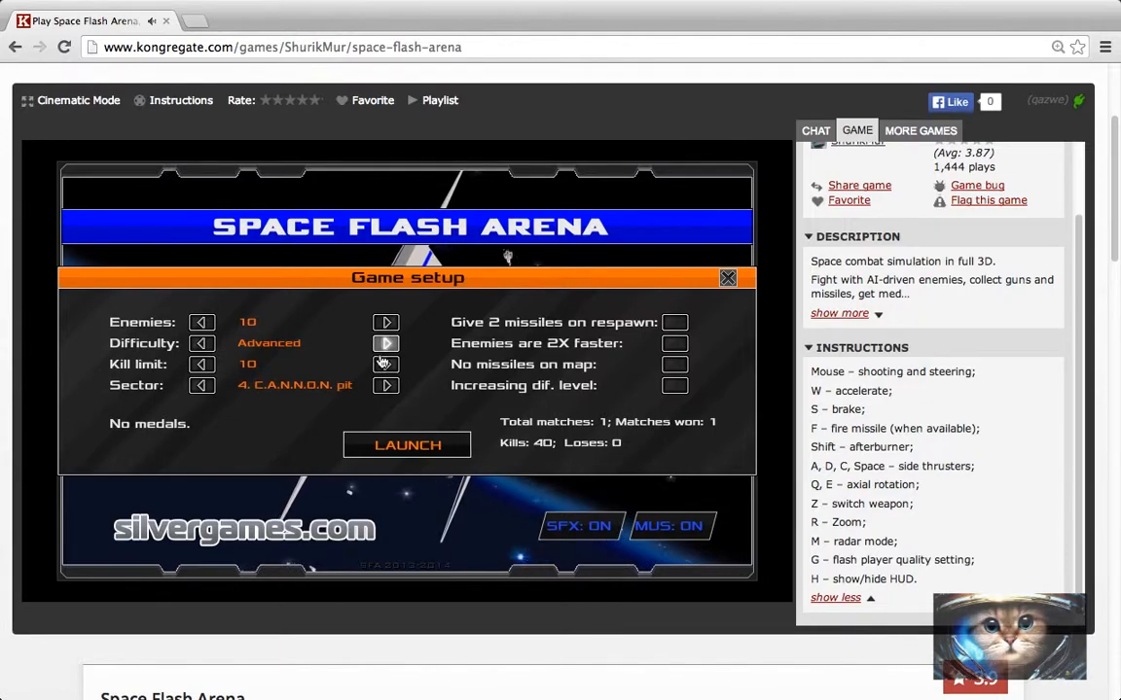
{"action": "left_click", "coordinate": [385, 342]}
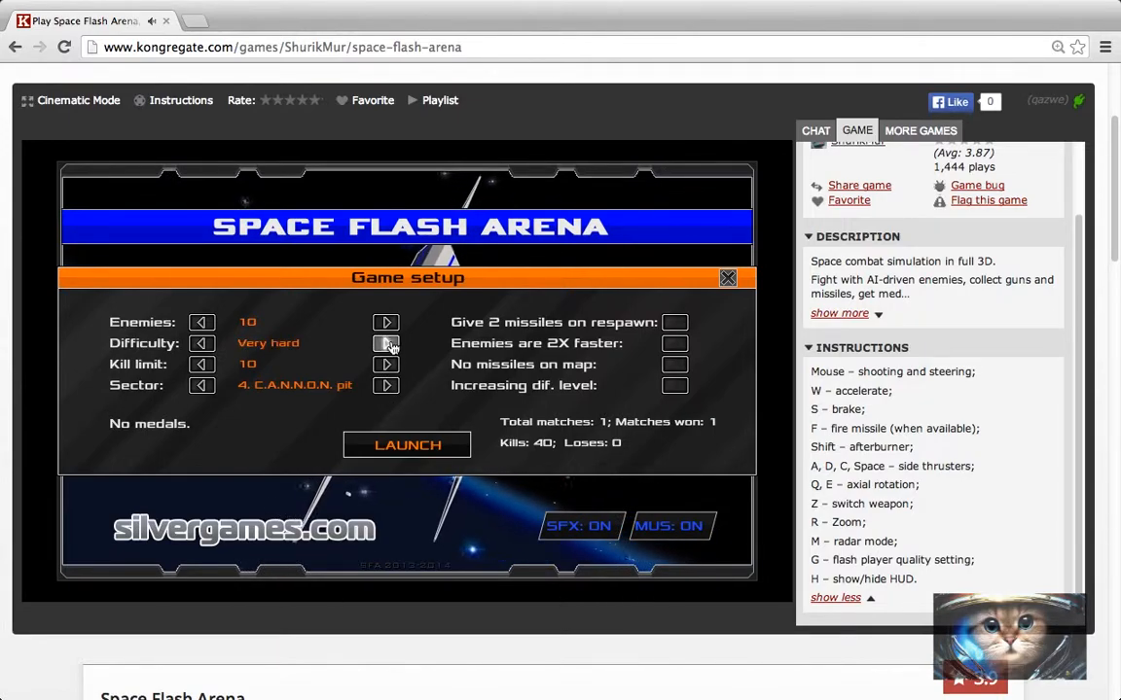
{"action": "left_click", "coordinate": [386, 343]}
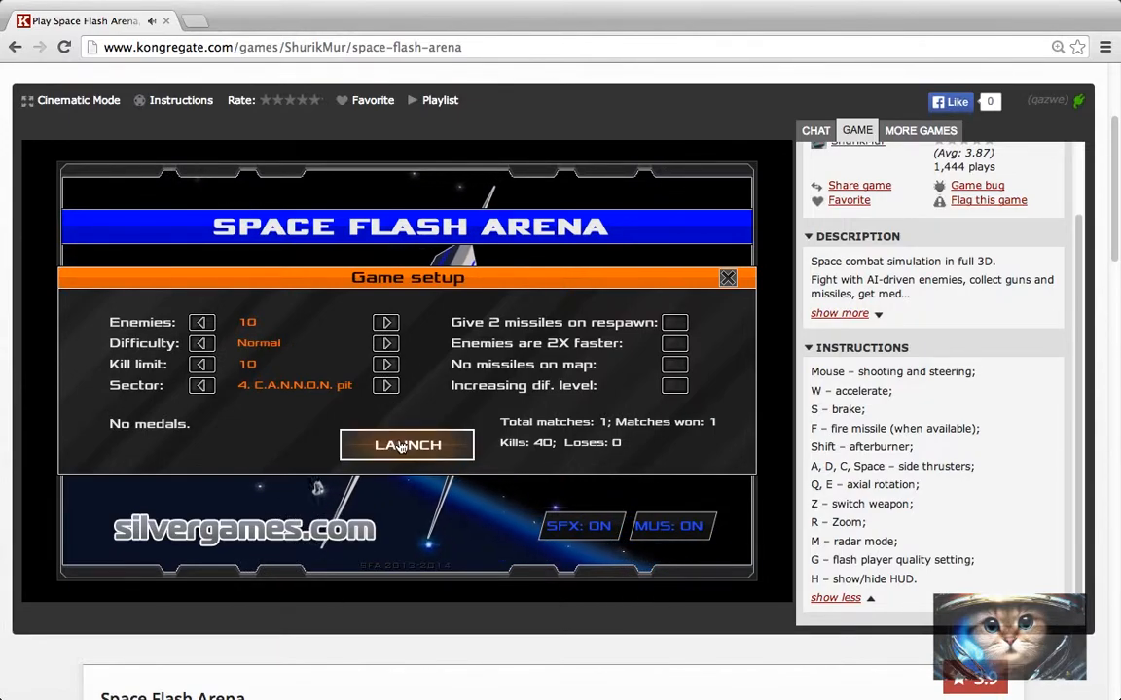
{"action": "left_click", "coordinate": [407, 444]}
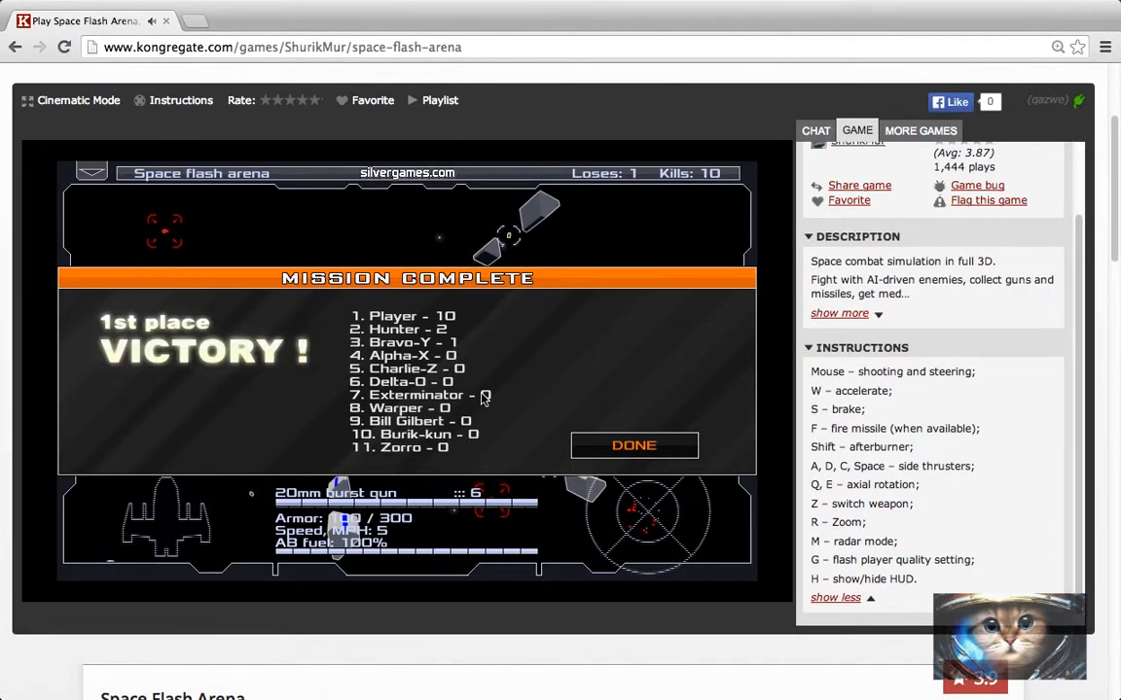
{"action": "mouse_move", "coordinate": [606, 446]}
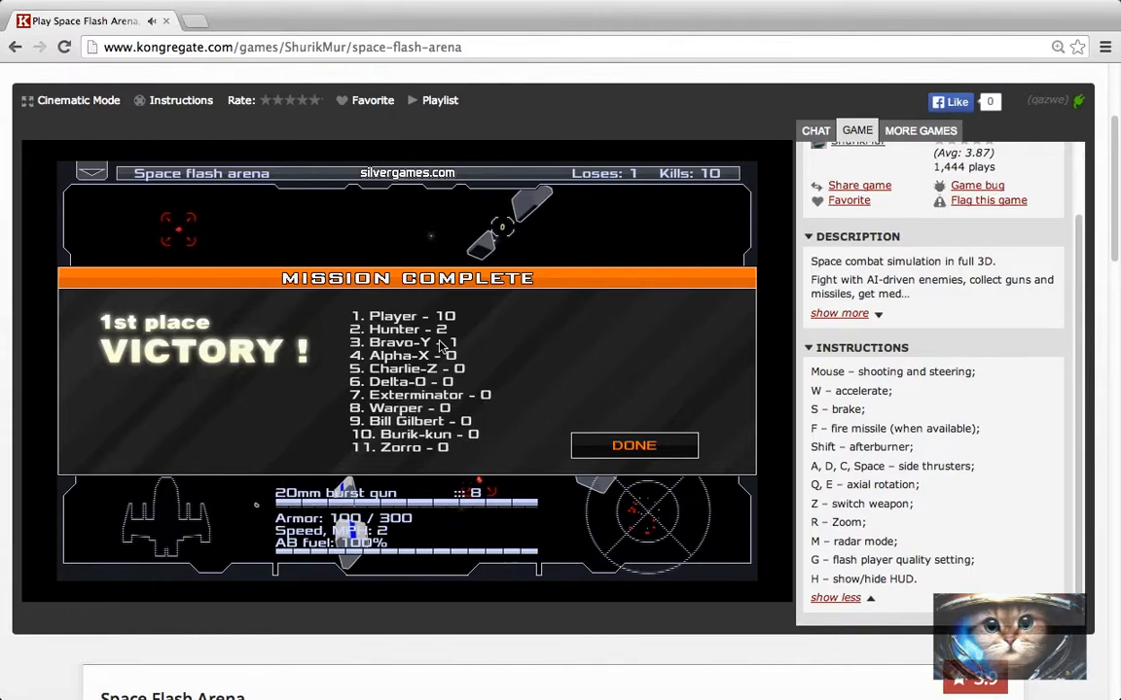
- Close the second match's Mission Complete results to reach the main menu
{"action": "left_click", "coordinate": [634, 446]}
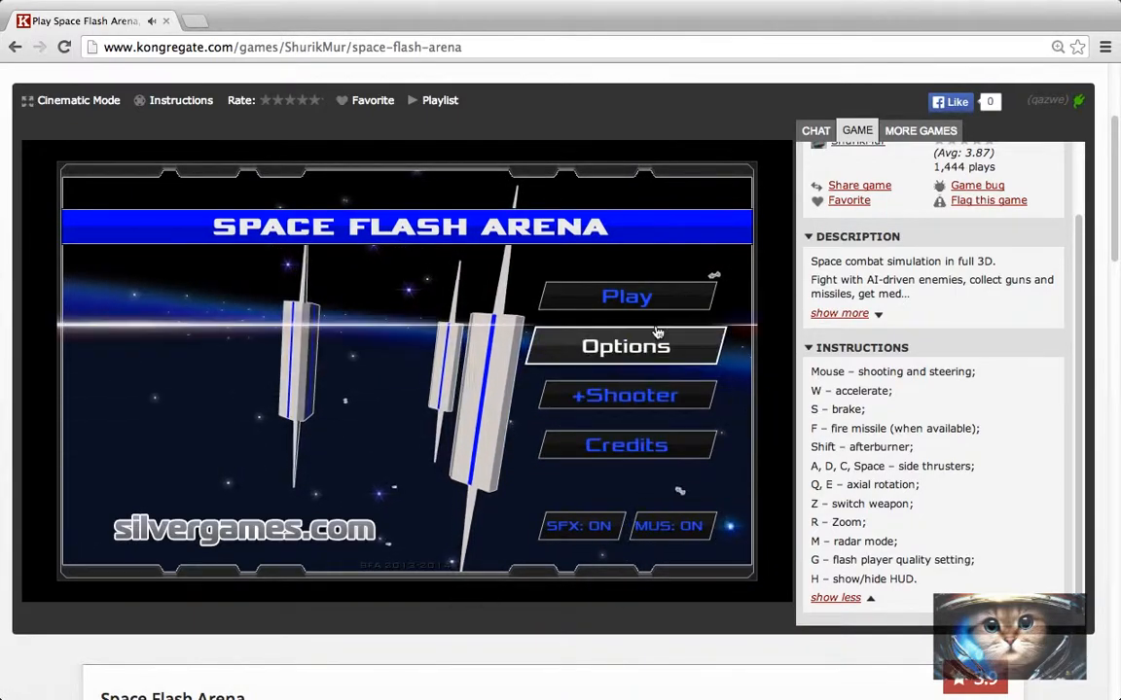
{"action": "scroll", "scroll_direction": "down", "scroll_amount": 3}
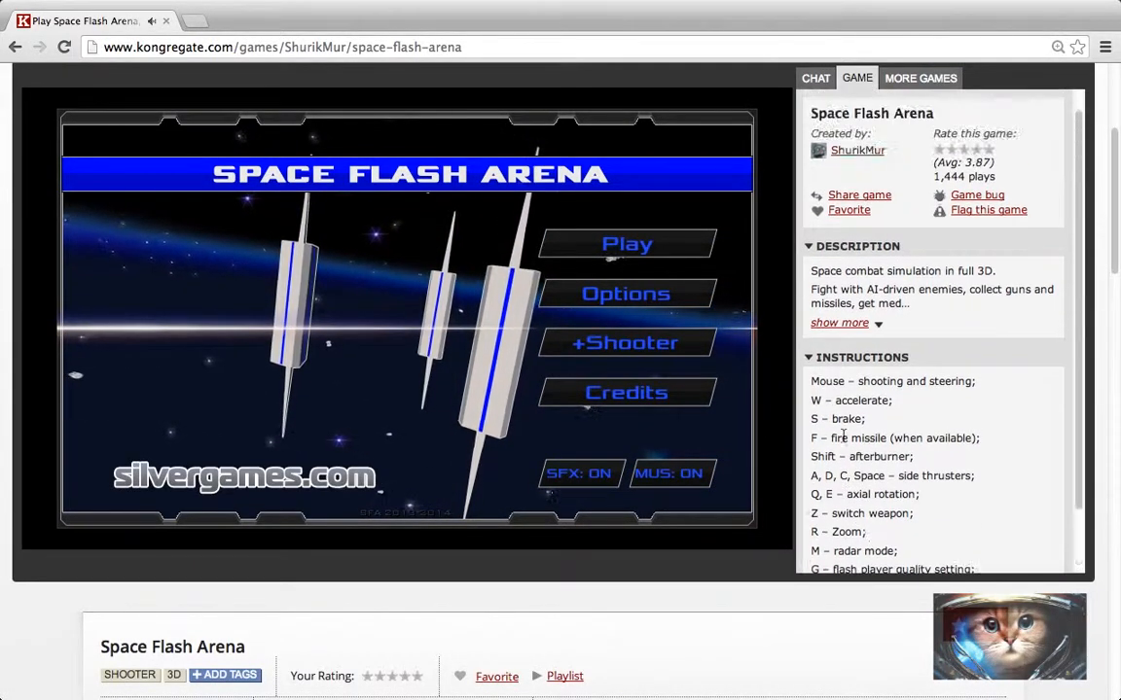
{"action": "left_click", "coordinate": [625, 244]}
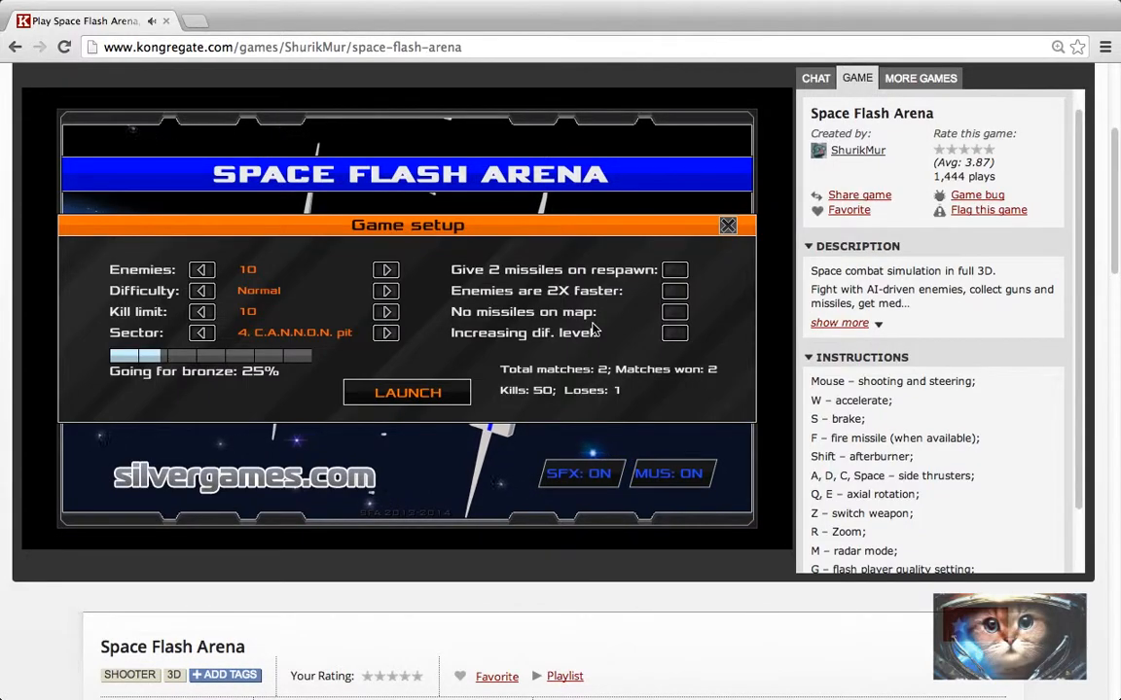
{"action": "mouse_move", "coordinate": [457, 263]}
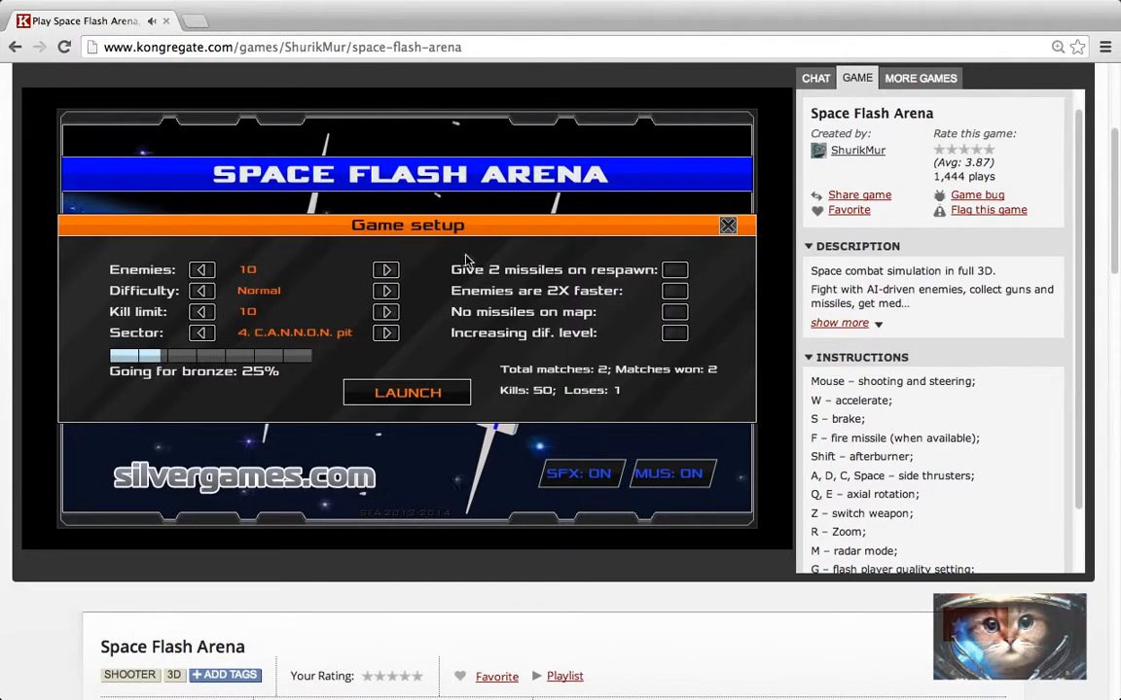
{"action": "left_click", "coordinate": [725, 225]}
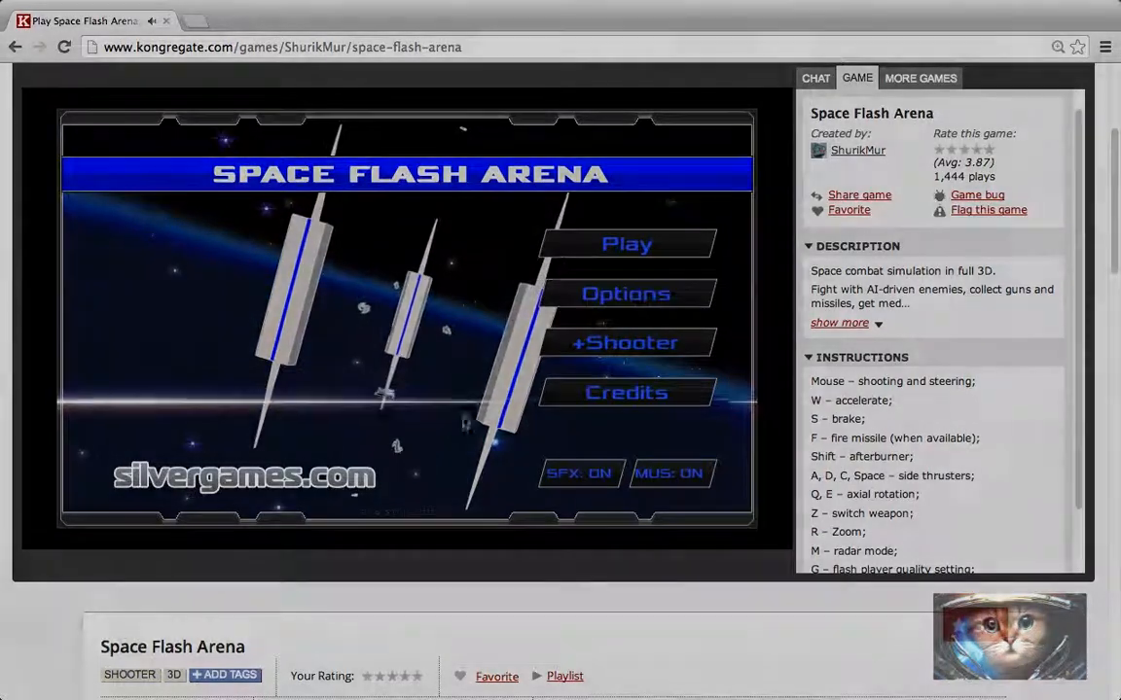